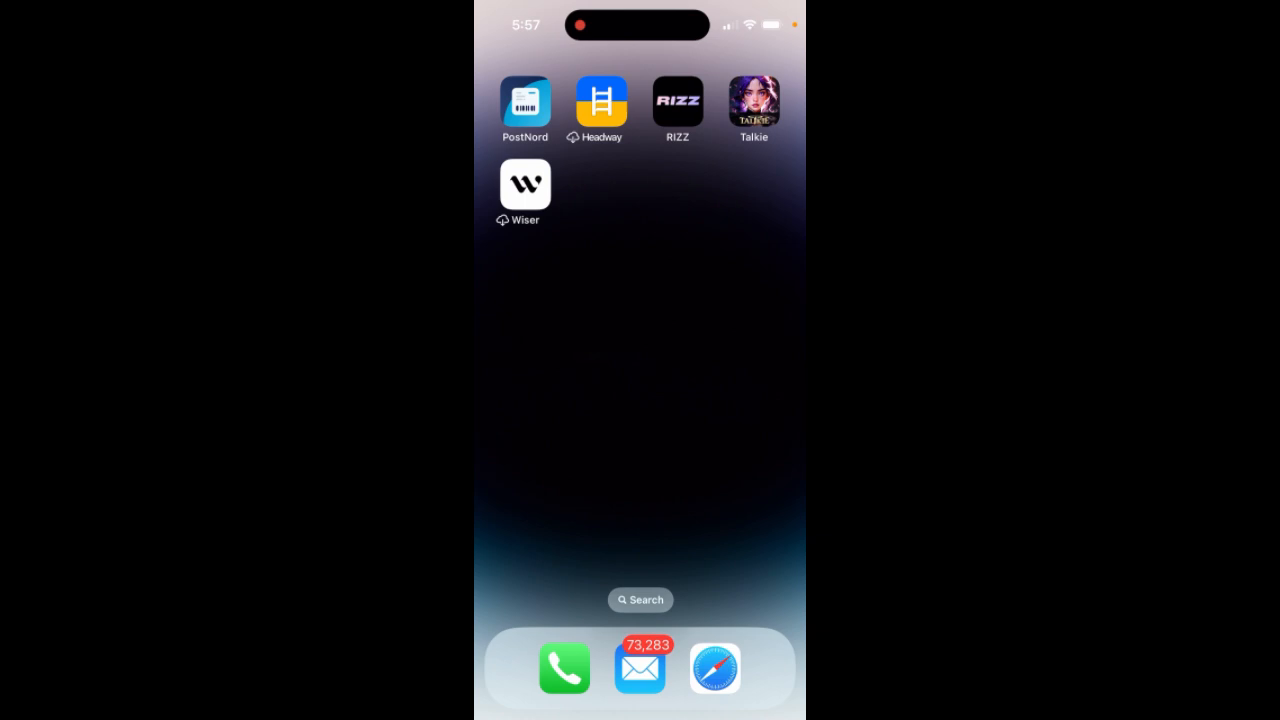
Step: Search Spotlight for 'hevy' to find the Hevy app
{"action": "scroll", "scroll_direction": "left", "scroll_amount": 3}
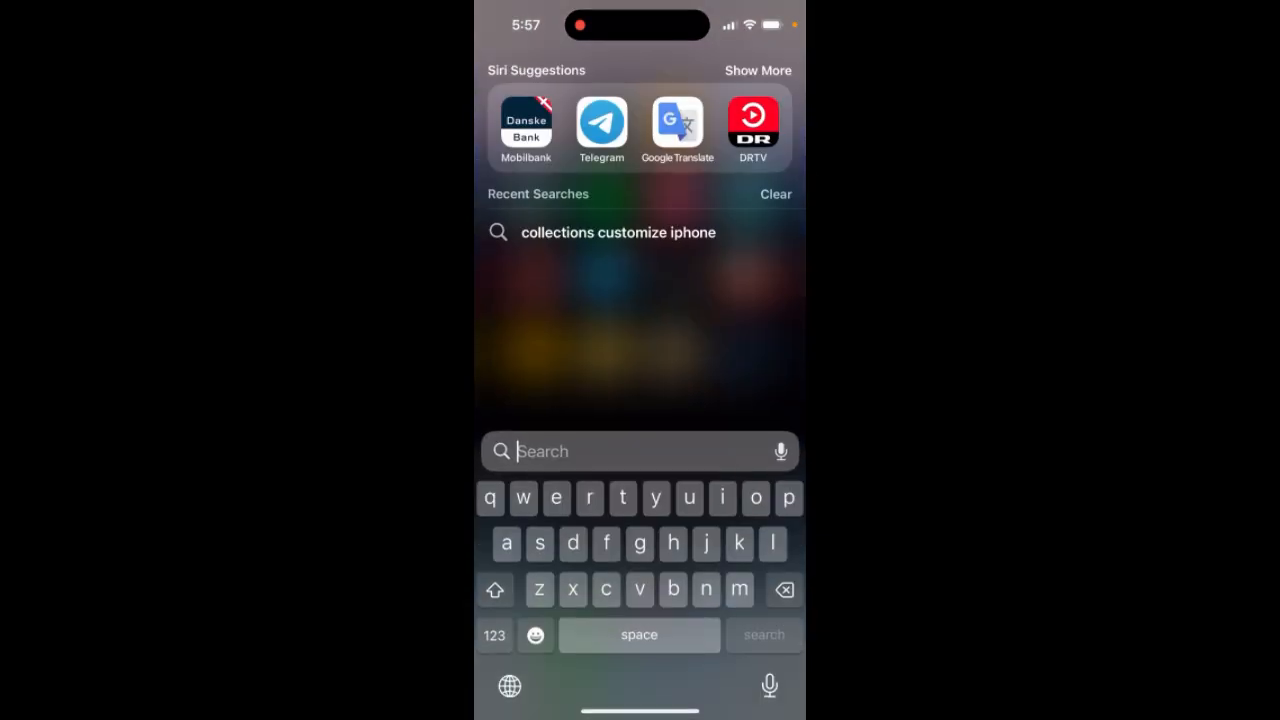
{"action": "type", "text": "hevy"}
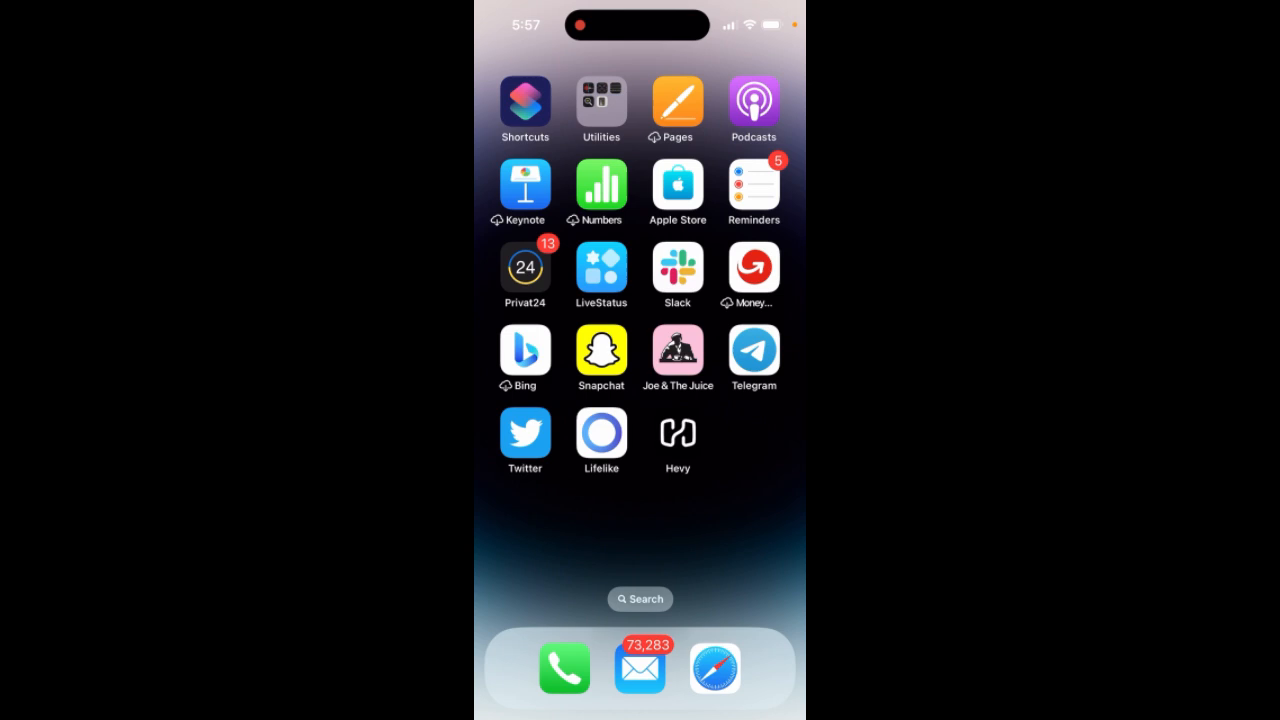
{"action": "scroll", "scroll_direction": "left", "scroll_amount": 3}
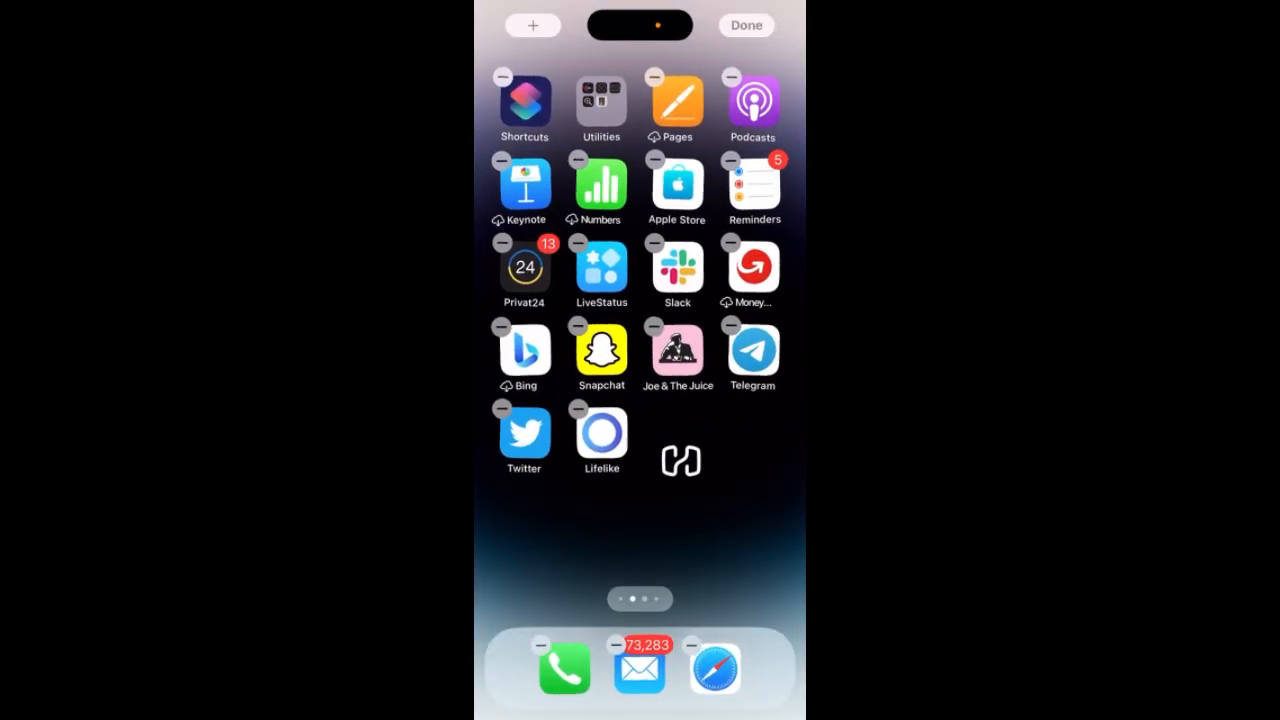
Step: End home screen editing with Hevy placed beside Lifelike
{"action": "left_click", "coordinate": [746, 24]}
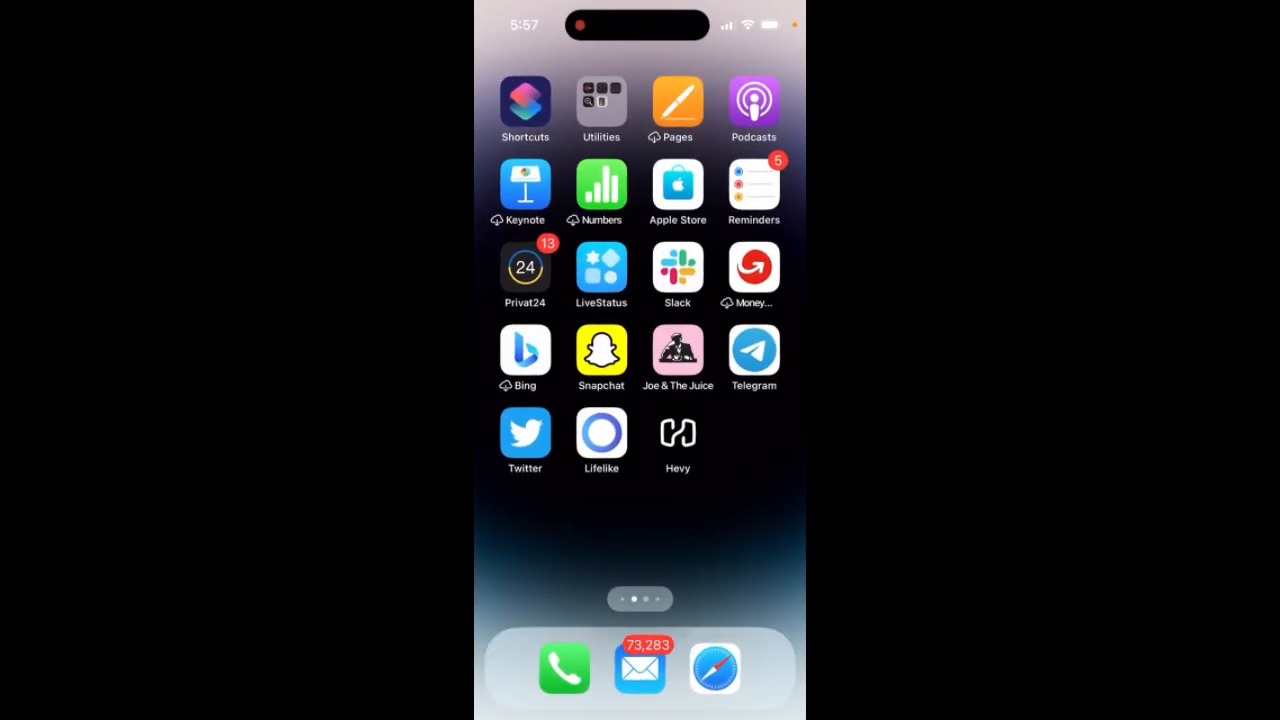